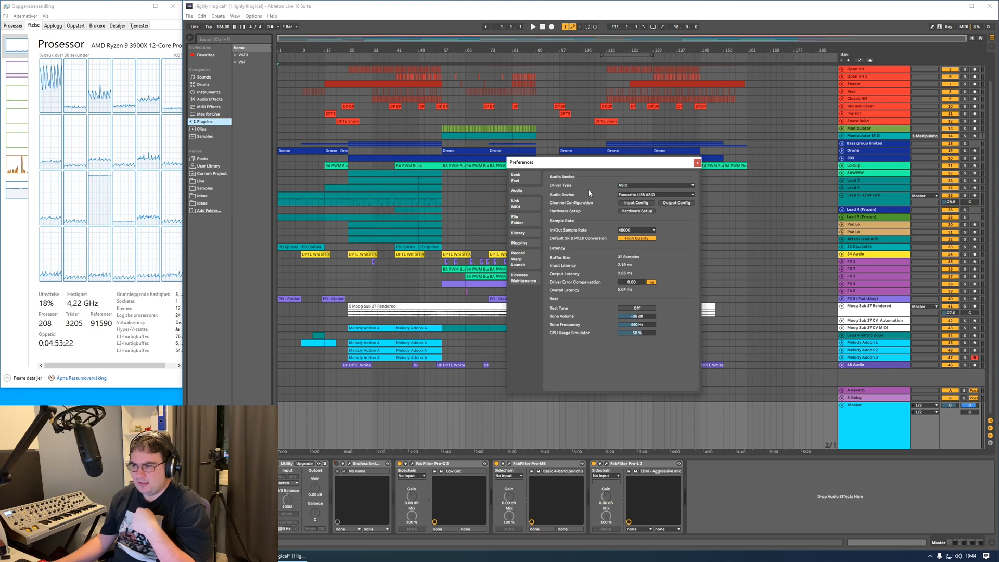
pyautogui.moveTo(616, 167)
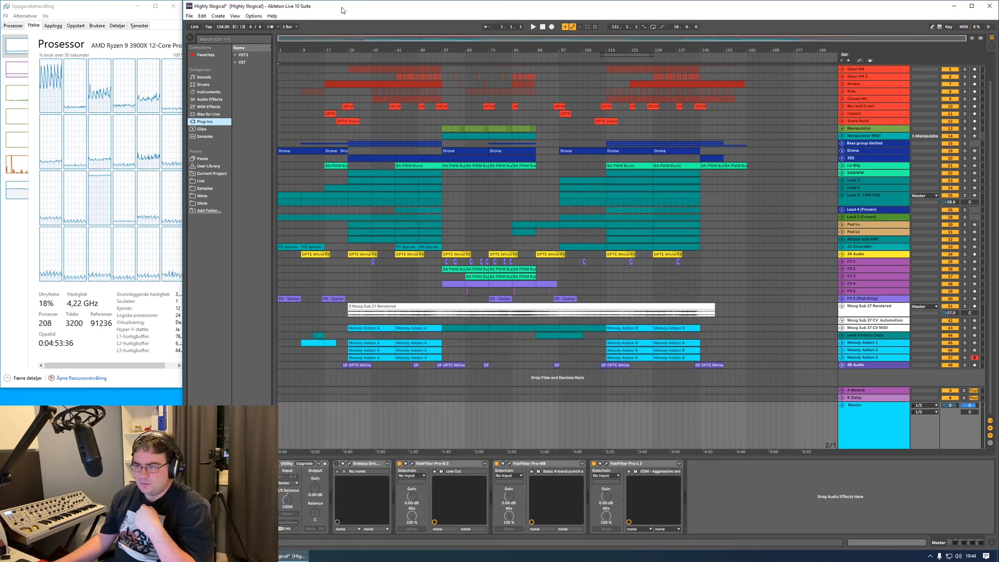
pyautogui.moveTo(463, 223)
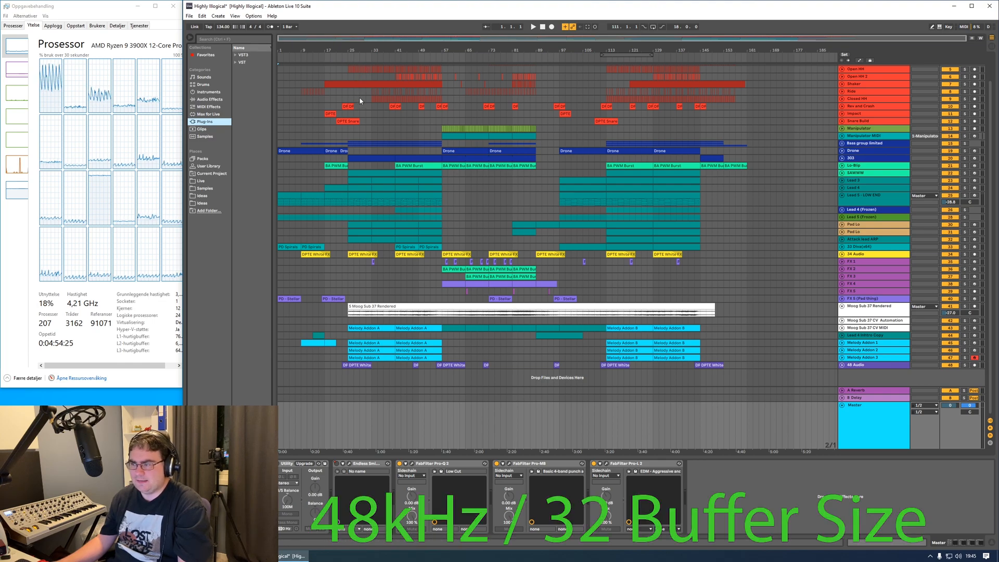
# - Start arrangement playback at 48 kHz with the 32-sample buffer
pyautogui.click(533, 27)
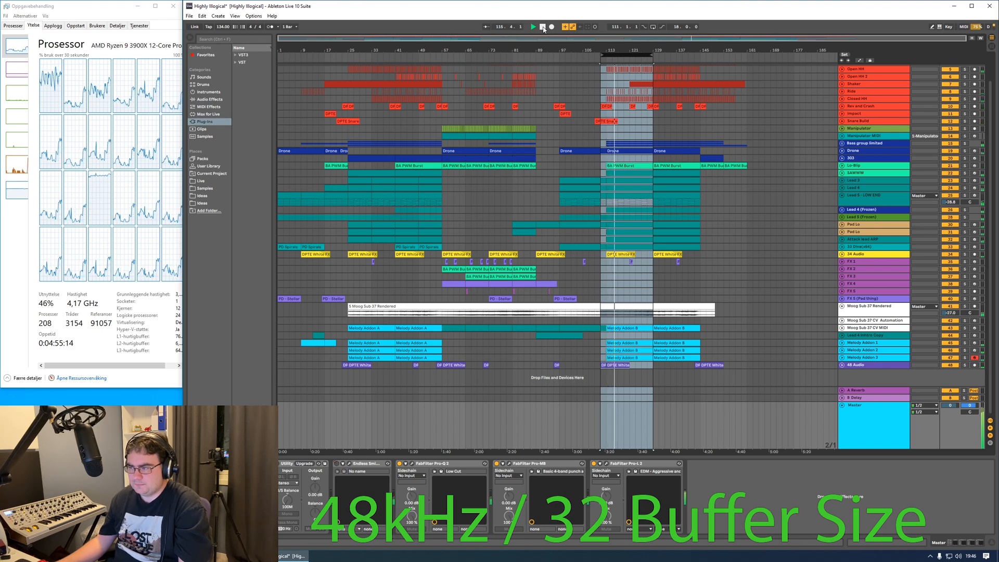
# - Stop arrangement playback so processor load drops back down
pyautogui.click(533, 26)
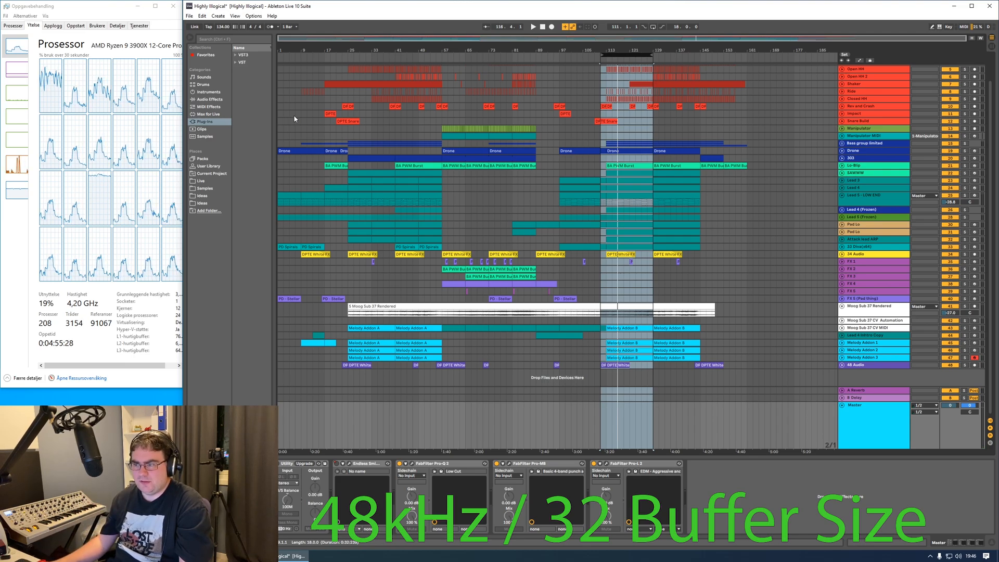
# - Set the interface buffer to 64 samples at 48 kHz and resume playback
pyautogui.click(252, 16)
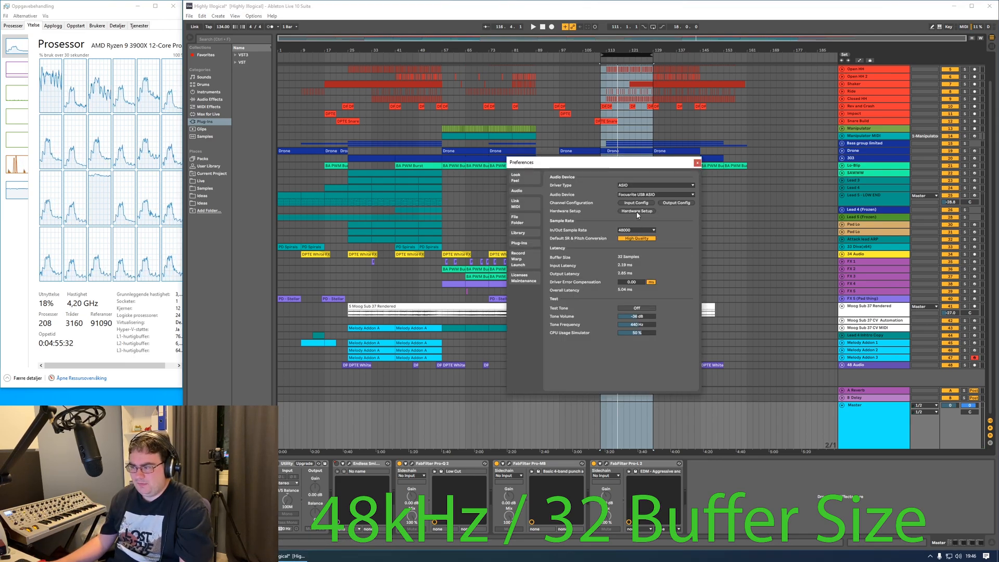
pyautogui.click(636, 211)
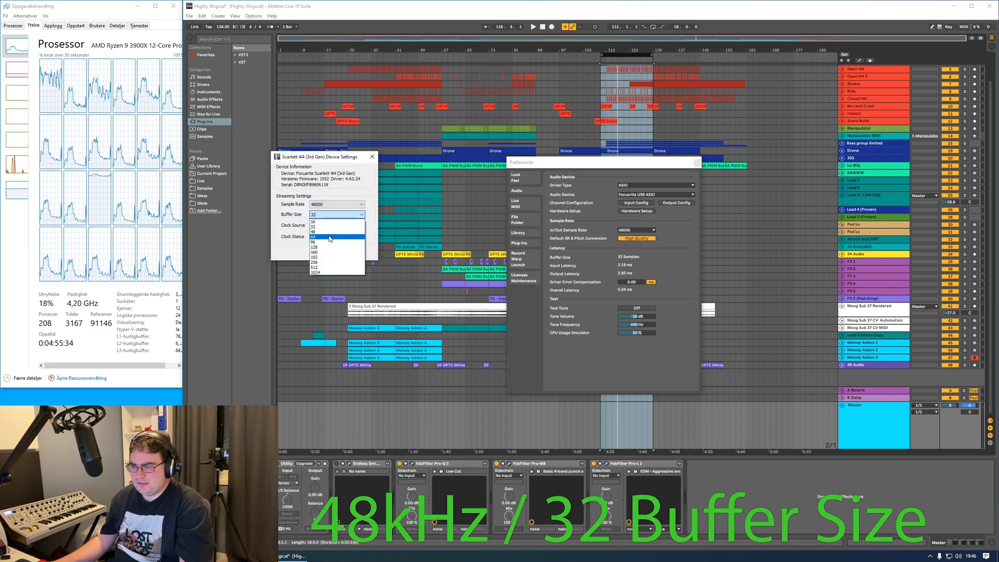
pyautogui.click(315, 236)
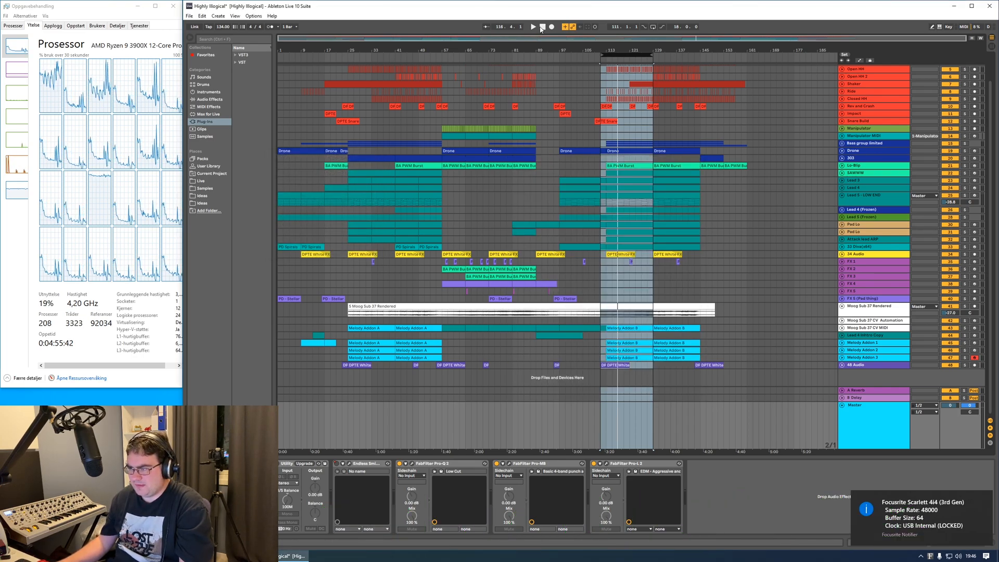
pyautogui.click(532, 27)
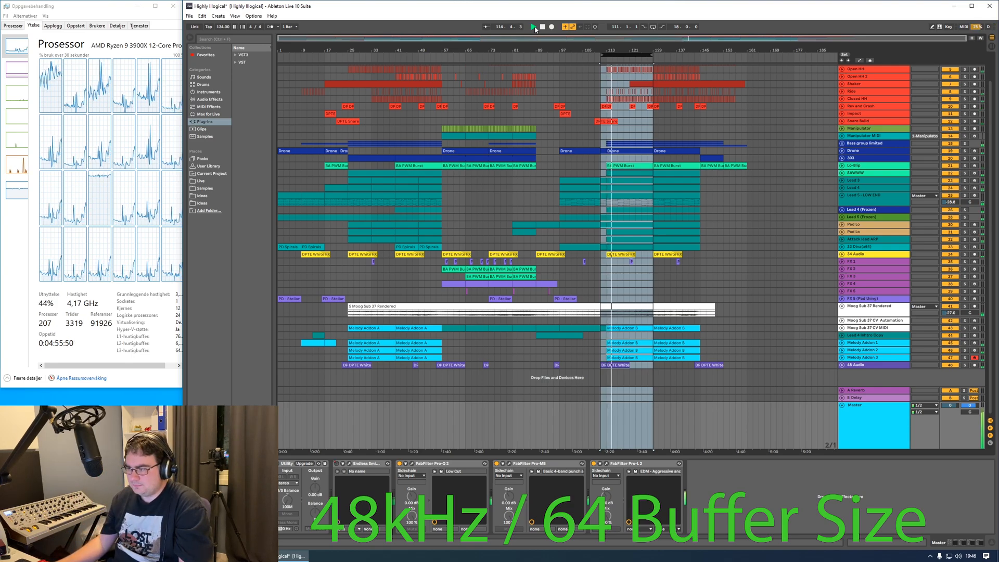
# - Stop playback after the 64-sample buffer run
pyautogui.click(532, 27)
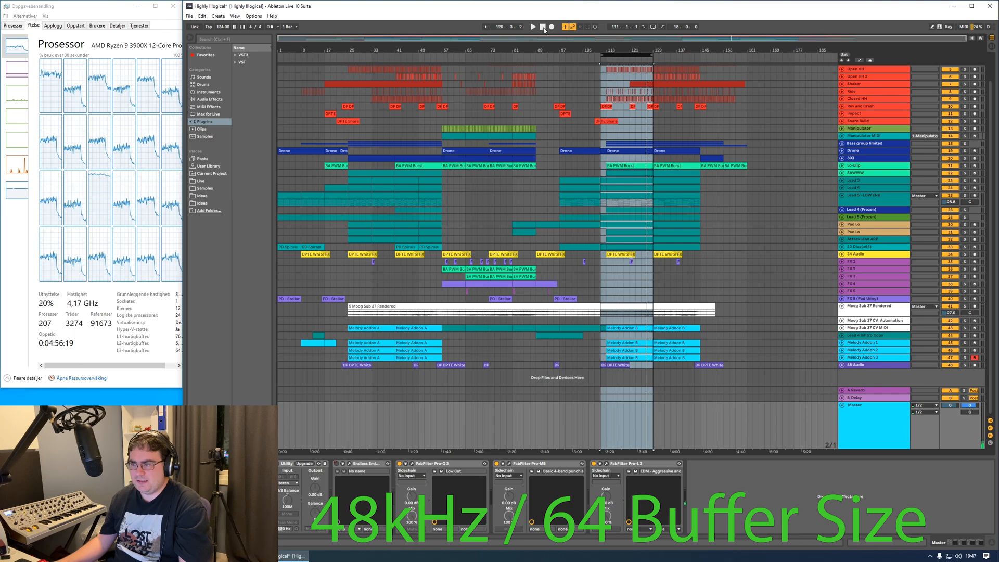
# - Switch the interface to a 96000 Hz sample rate with a 32-sample buffer via Hardware Setup
pyautogui.click(254, 16)
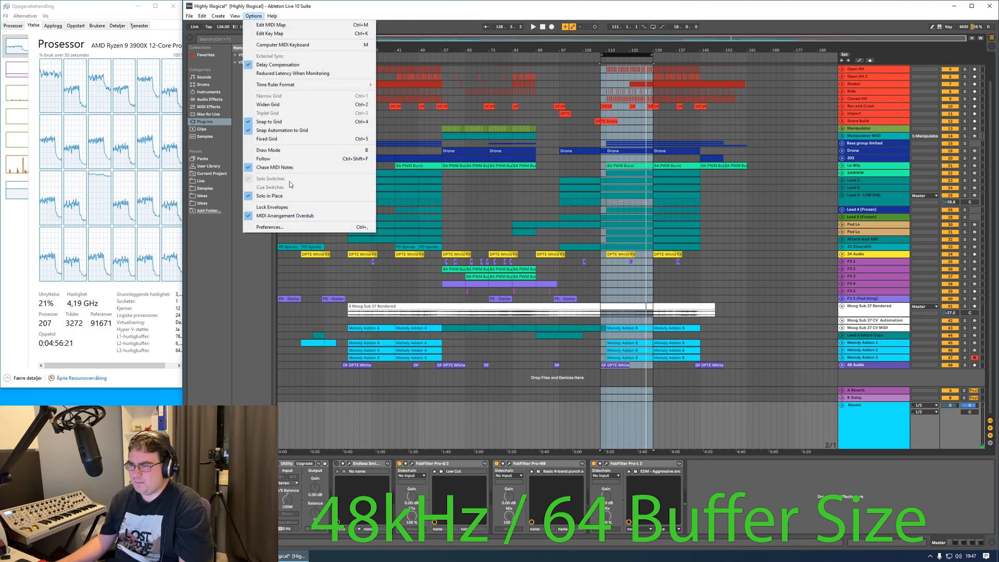
pyautogui.click(269, 227)
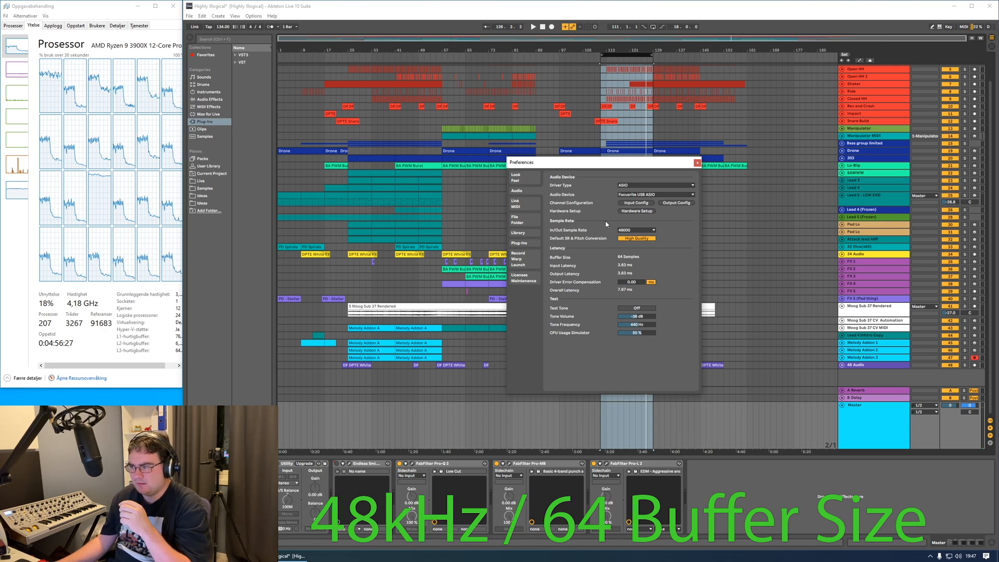
pyautogui.click(636, 211)
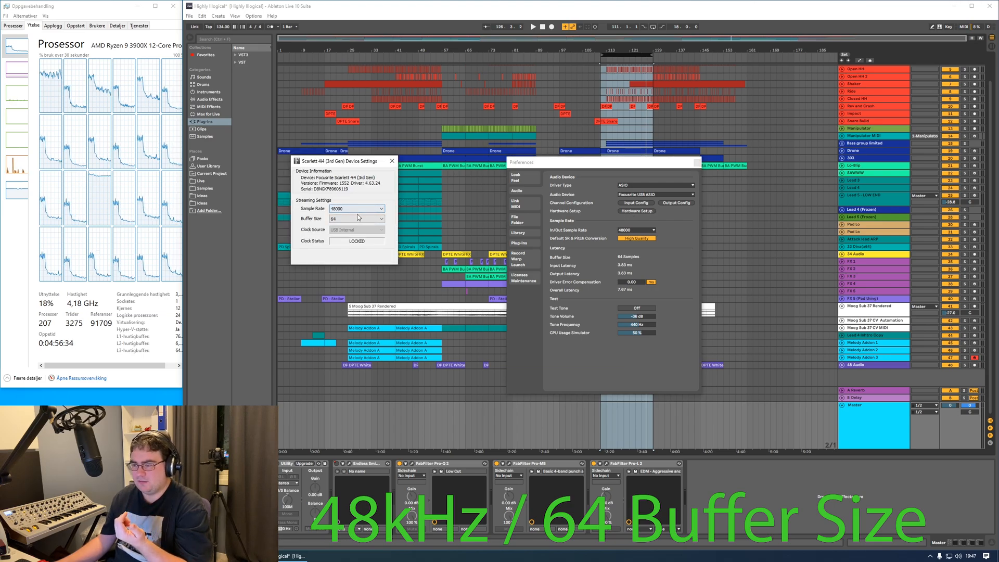
pyautogui.click(357, 219)
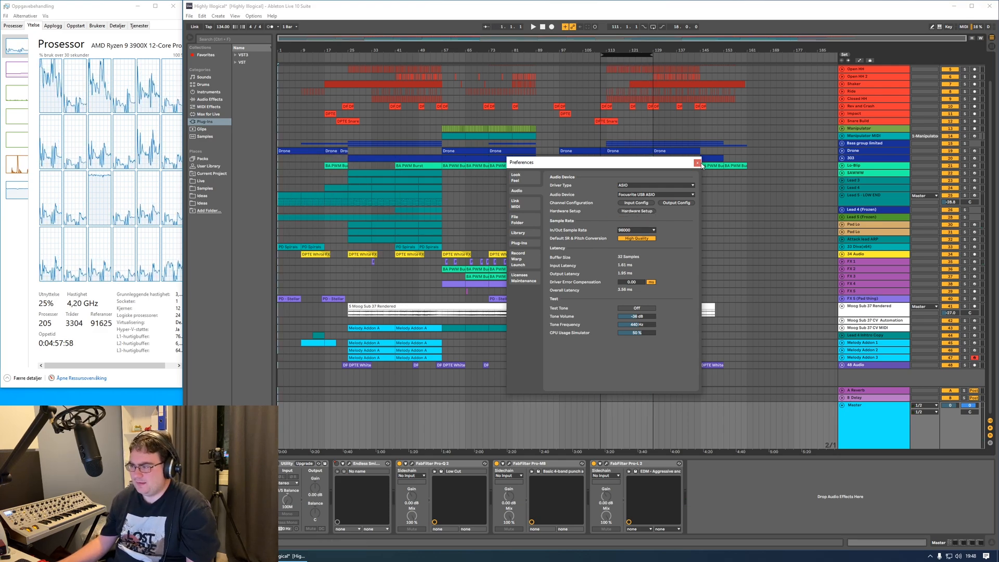
pyautogui.click(696, 162)
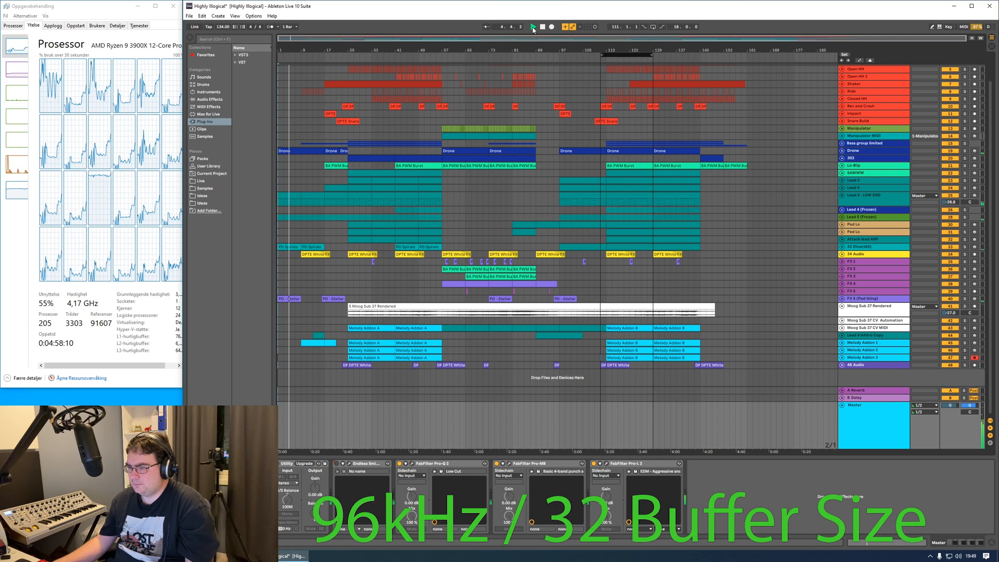
pyautogui.click(533, 27)
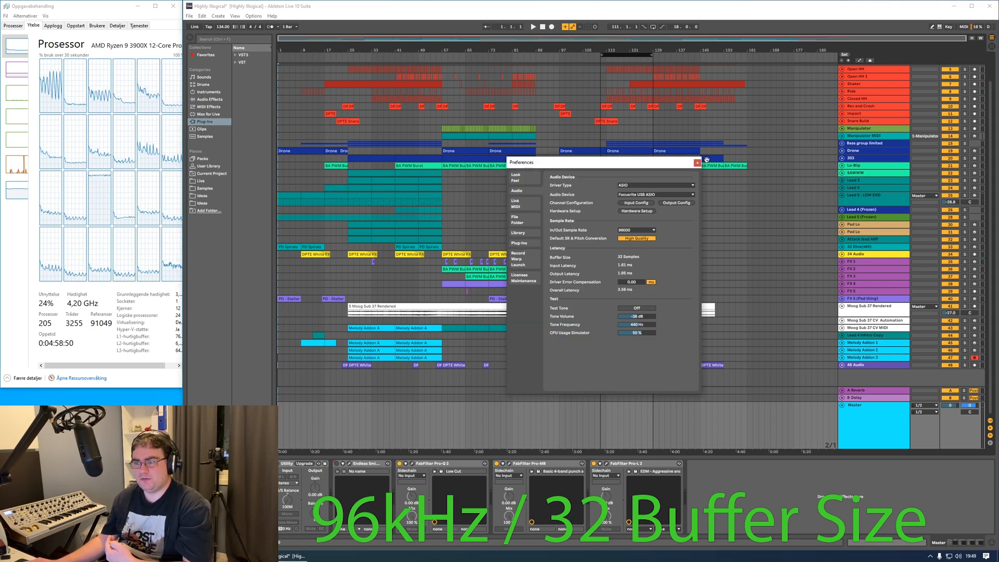
# - Close the audio preferences with the 1024-sample buffer at 96 kHz
pyautogui.click(651, 230)
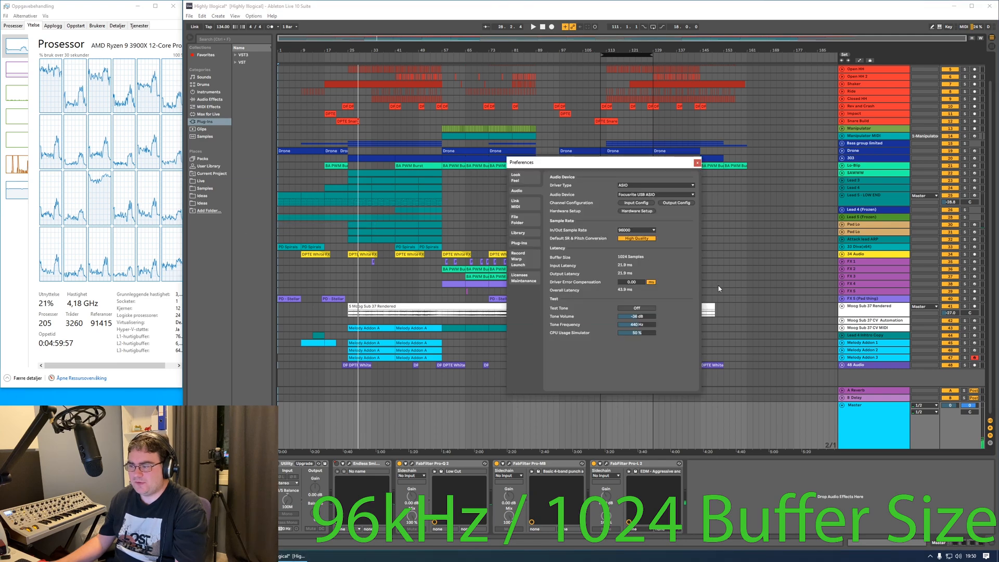
# - Return the interface to a 32-sample buffer at 96 kHz and close the device settings
pyautogui.moveTo(599, 163); pyautogui.dragTo(522, 134)
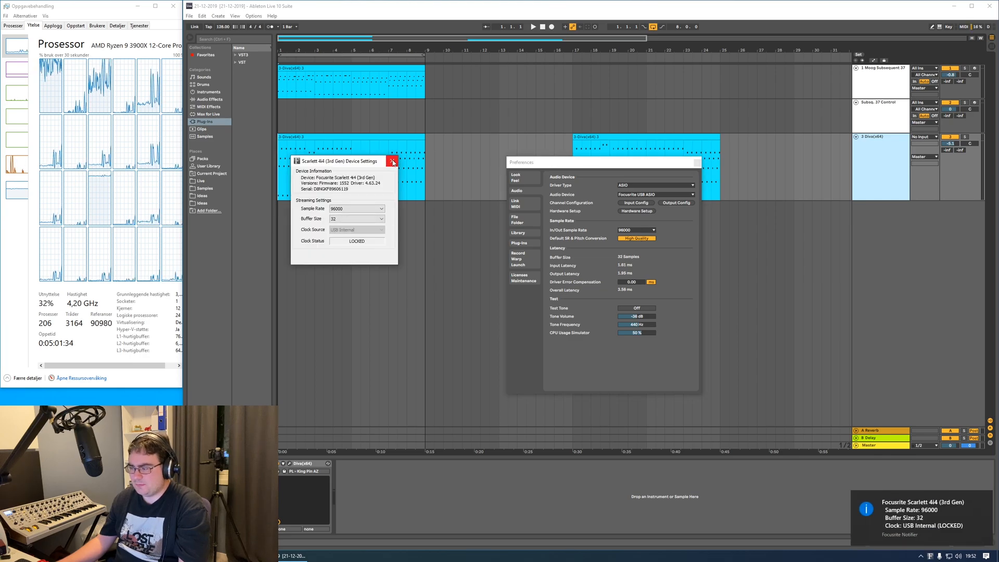
pyautogui.click(392, 161)
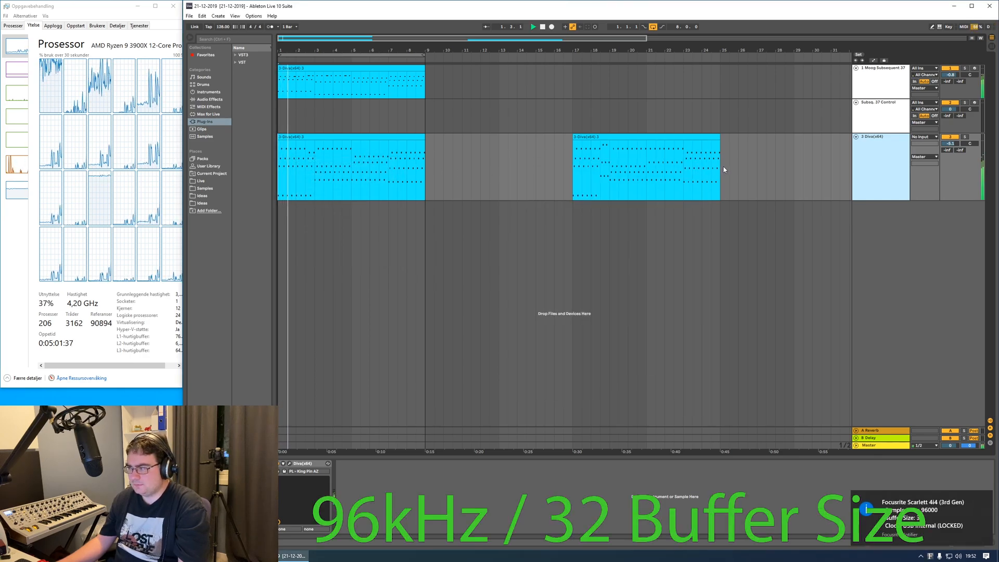